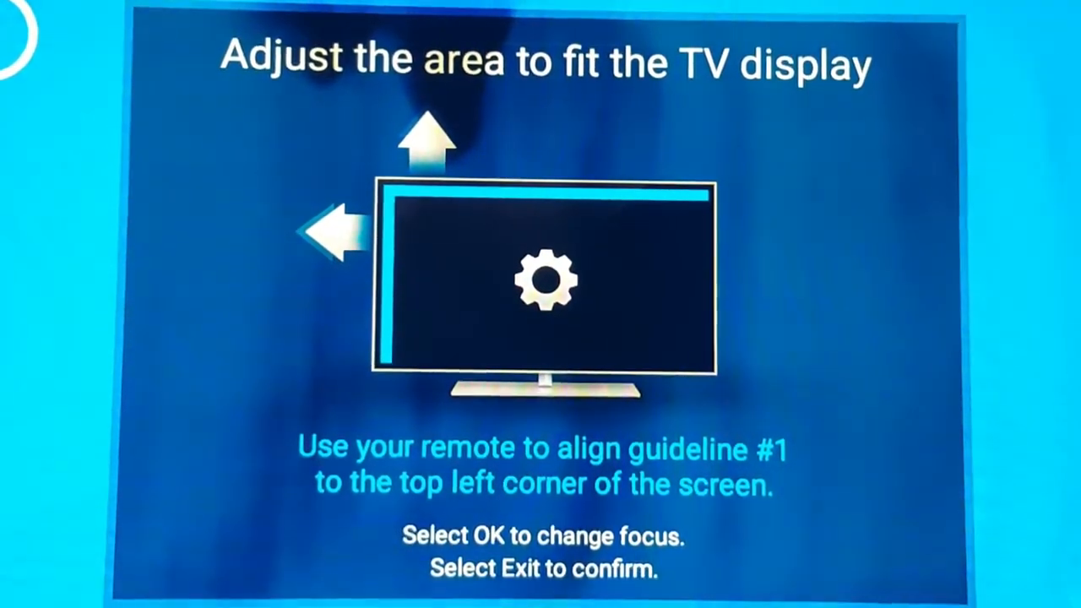
# Confirm the TV display area alignment, advancing the guide to Step 5-1 time zone selection
pyautogui.press('enter')
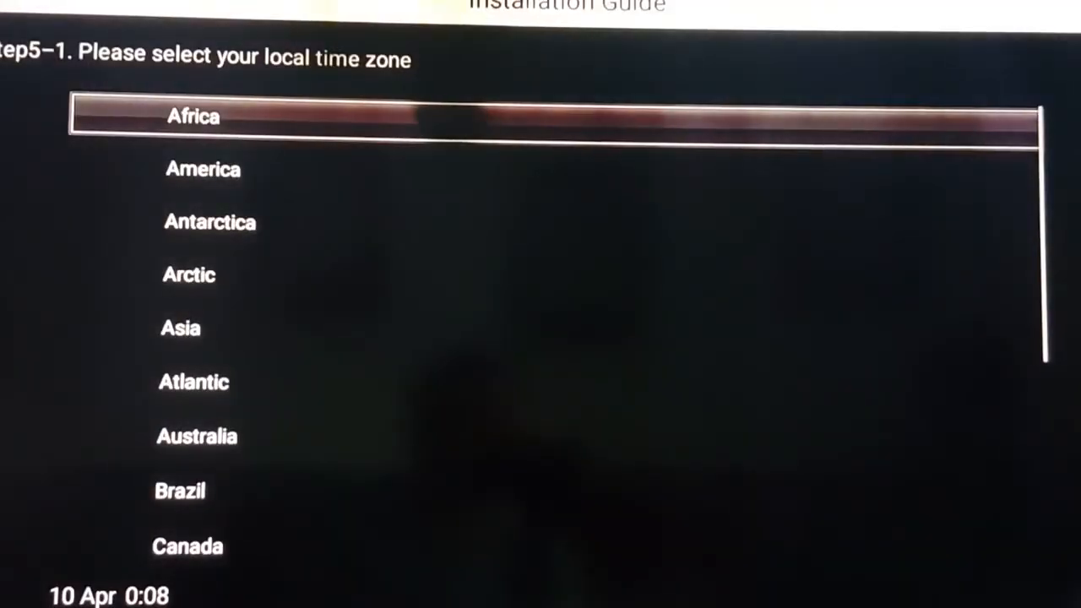
# Choose a time zone from the America city list and finish the guide to reach the home screen
pyautogui.press('Down')
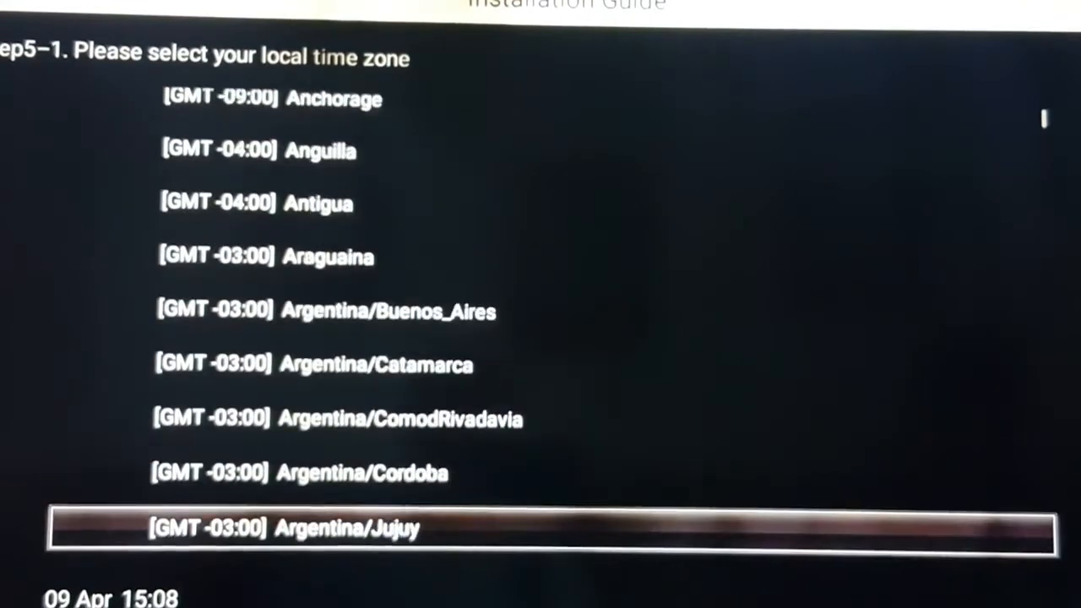
pyautogui.scroll(-3)
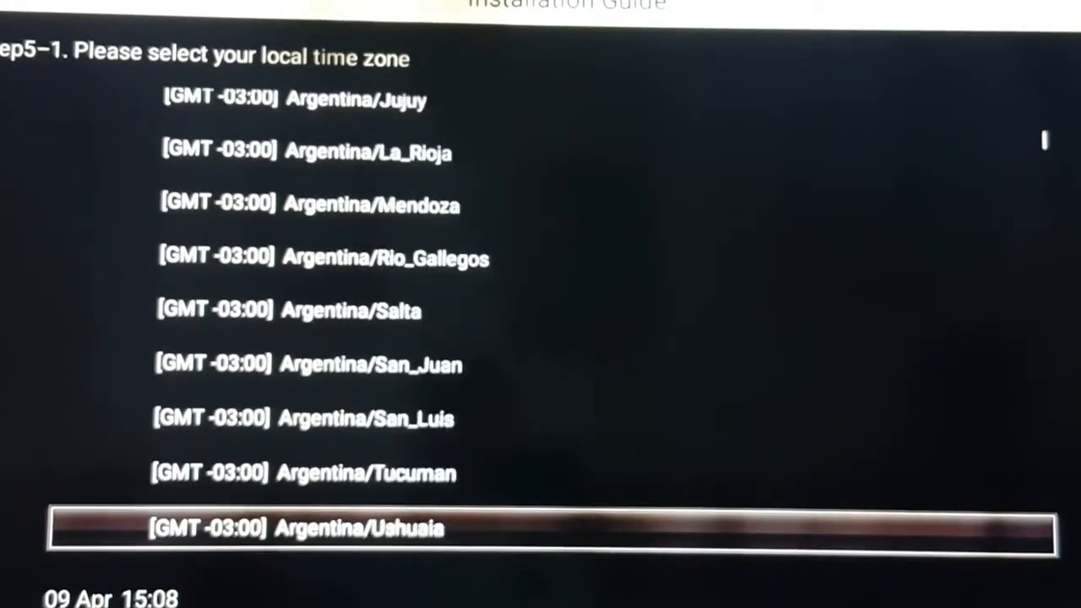
pyautogui.scroll(-3)
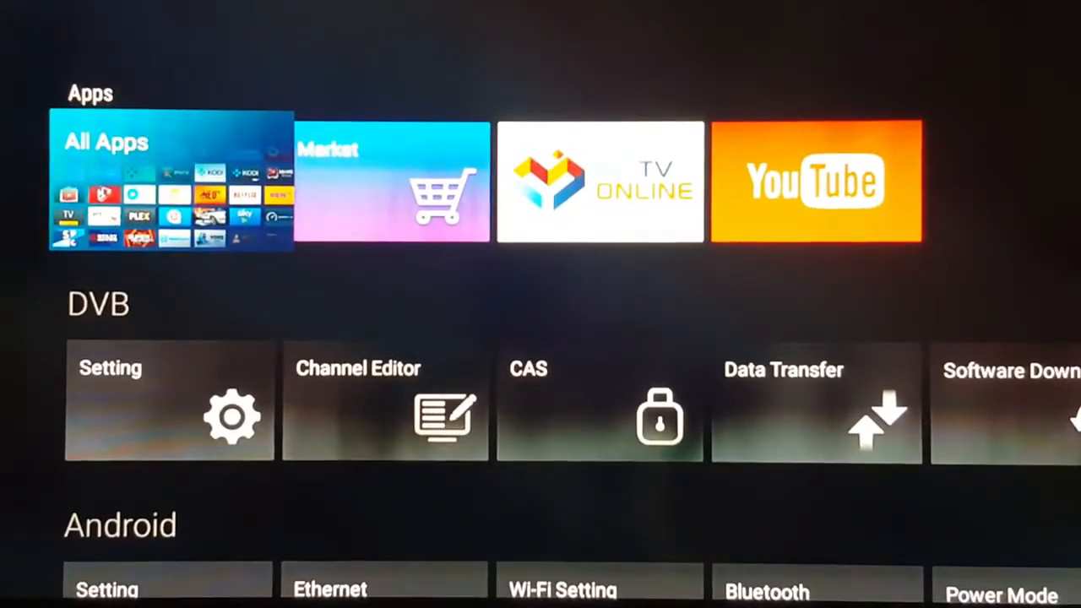
# Move focus along the Apps row from All Apps to the MyTV Online tile
pyautogui.press('Right')
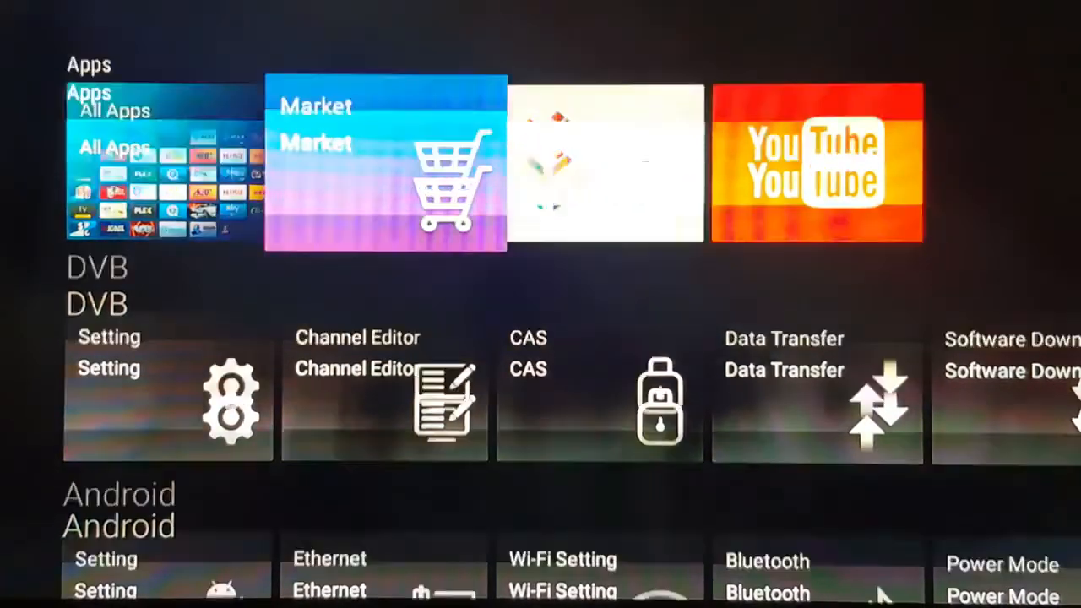
pyautogui.scroll(-3)
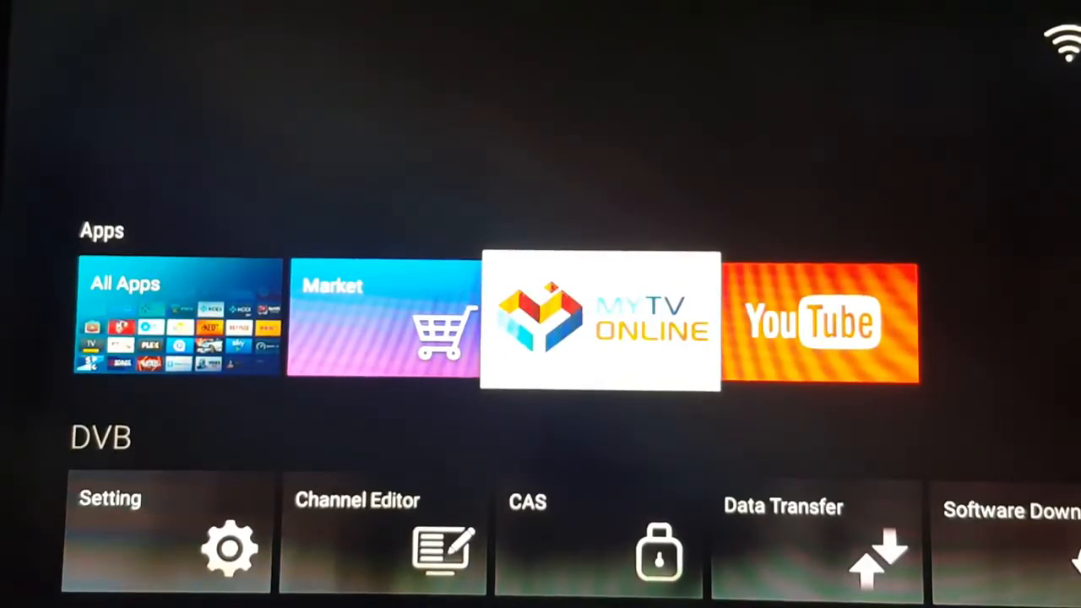
# Launch MyTV Online, agreeing in the Notice dialog to install it first, reaching its portal list
pyautogui.click(600, 321)
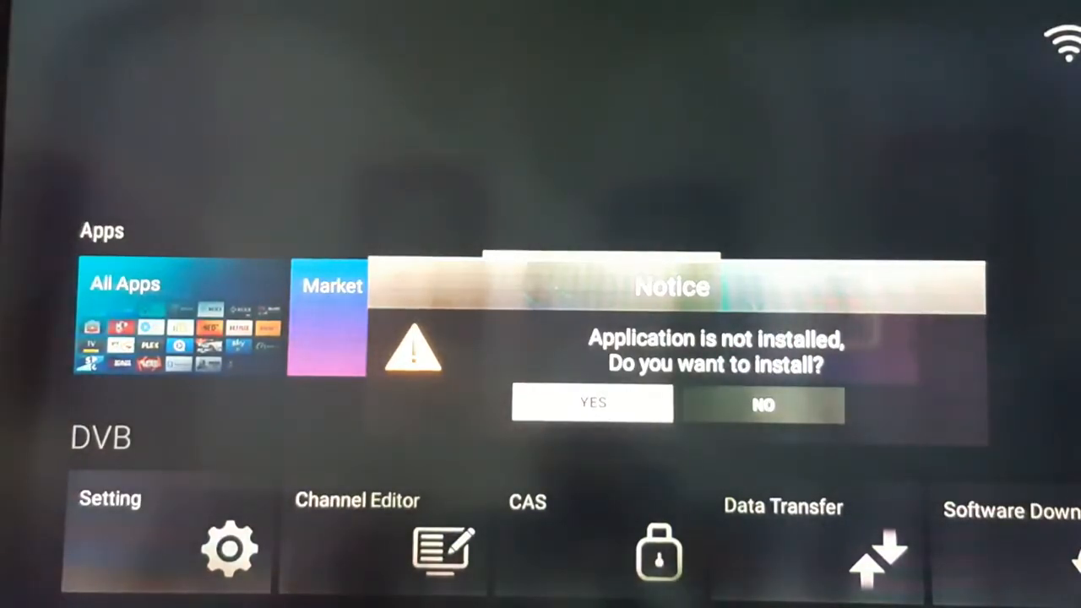
pyautogui.click(593, 402)
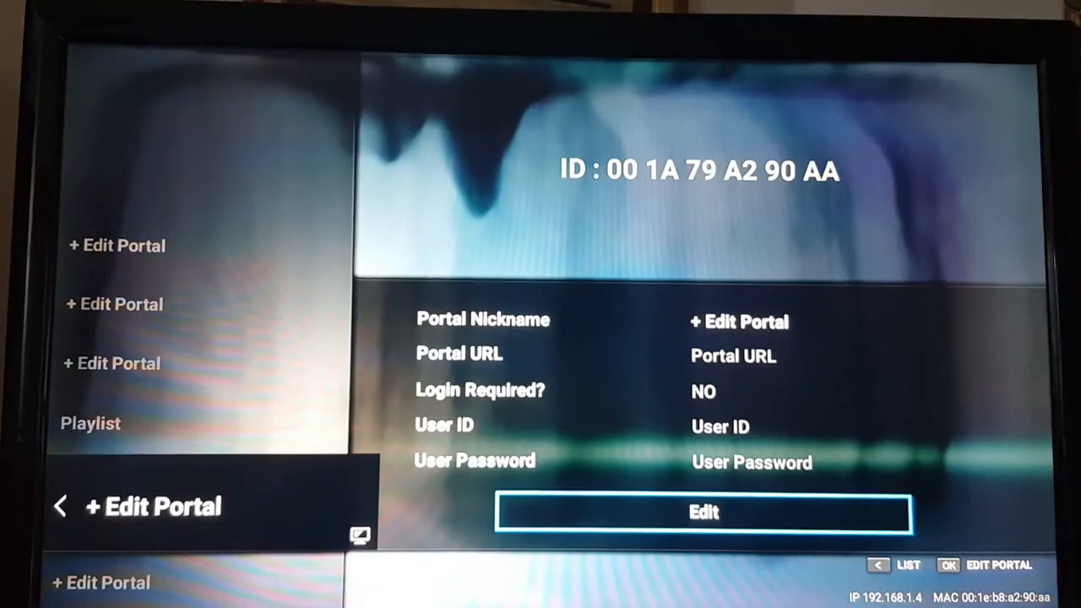
# Edit the portal, enter nickname MyiptvWorld, and move down to the Portal URL field
pyautogui.click(702, 512)
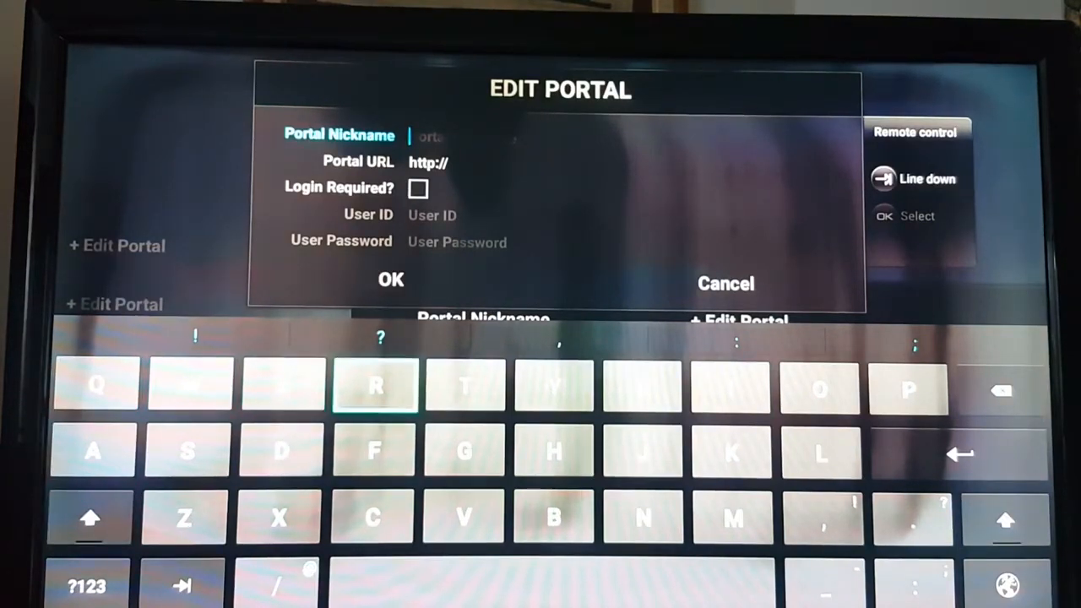
pyautogui.moveTo(733, 519)
pyautogui.write('My')
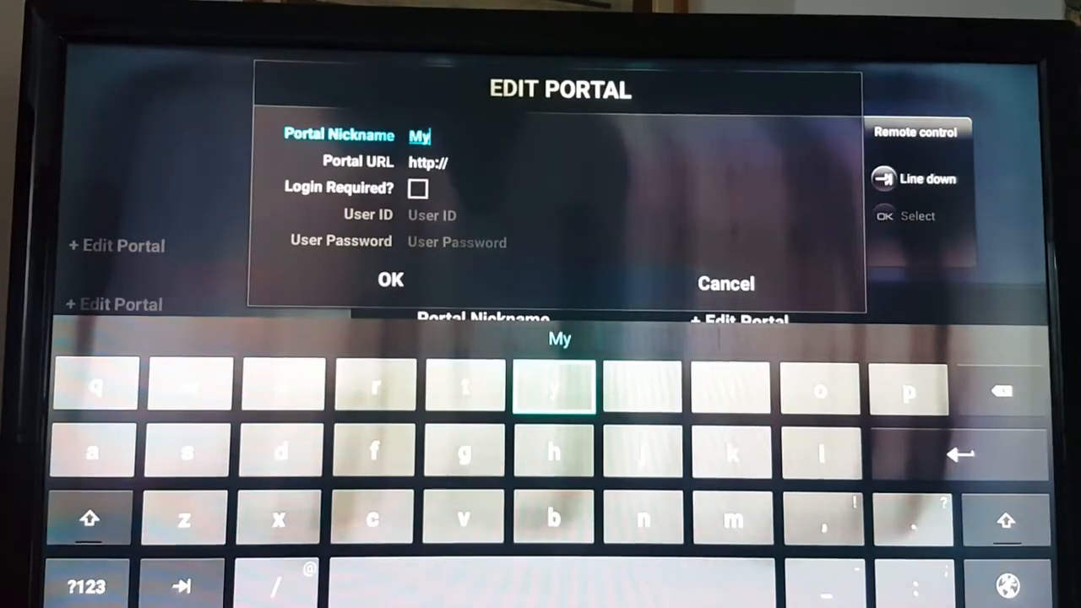
pyautogui.click(909, 391)
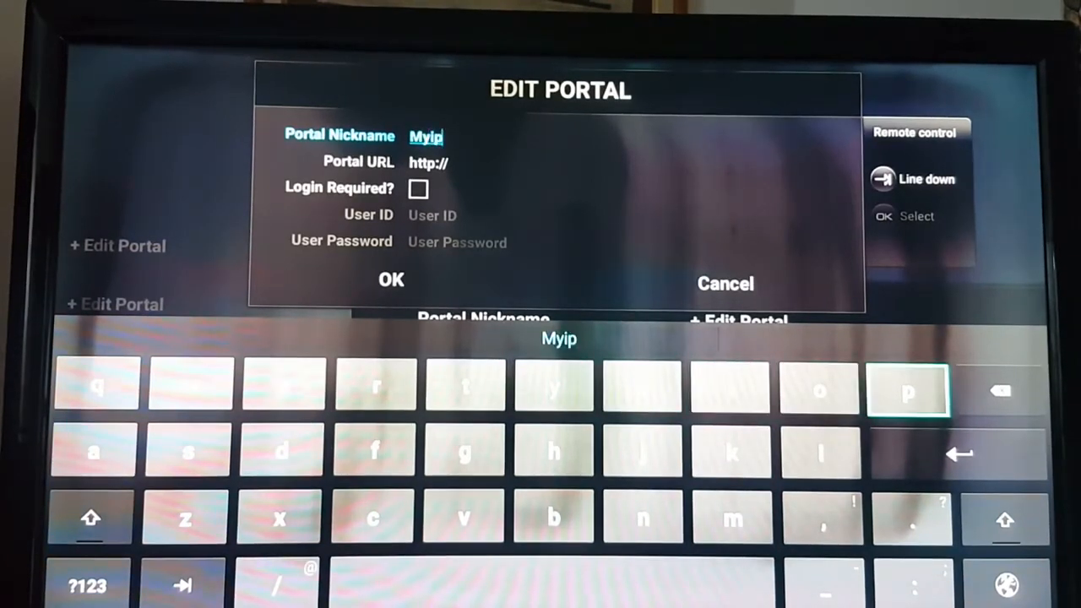
pyautogui.click(463, 387)
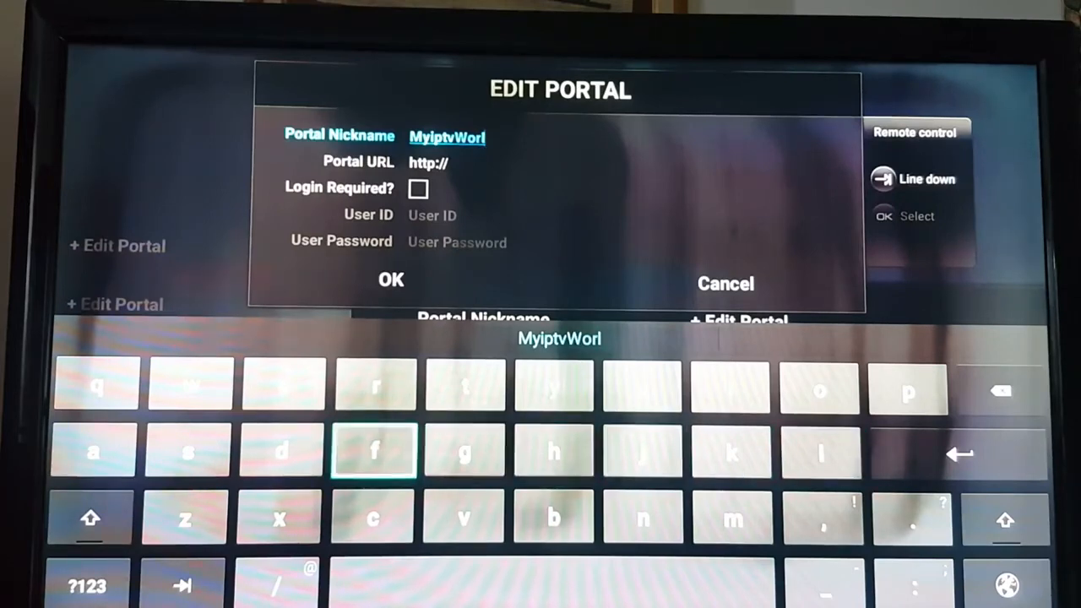
pyautogui.click(280, 451)
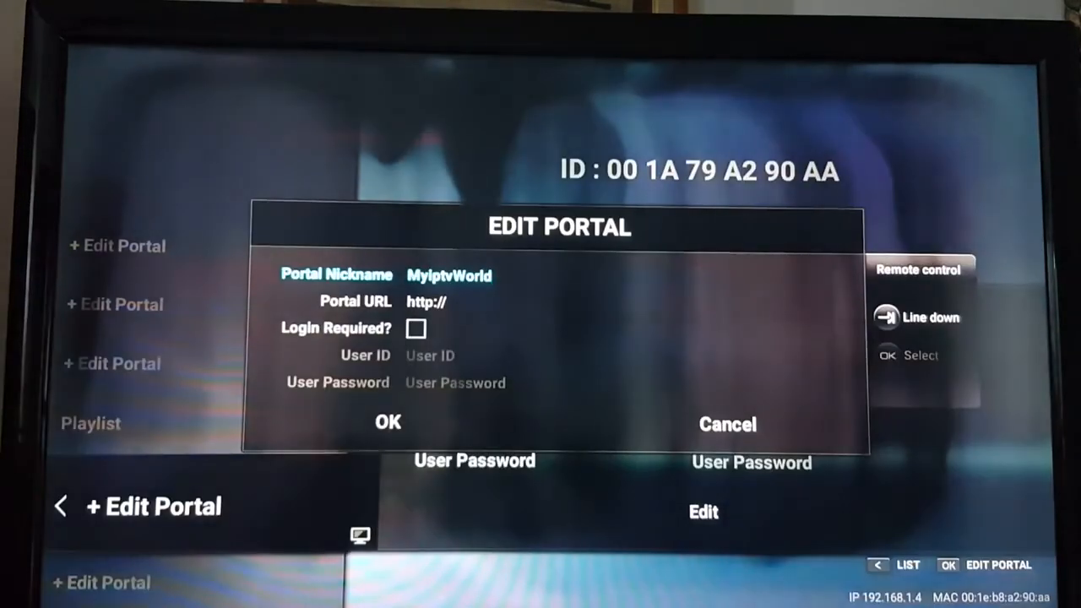
pyautogui.press('Down')
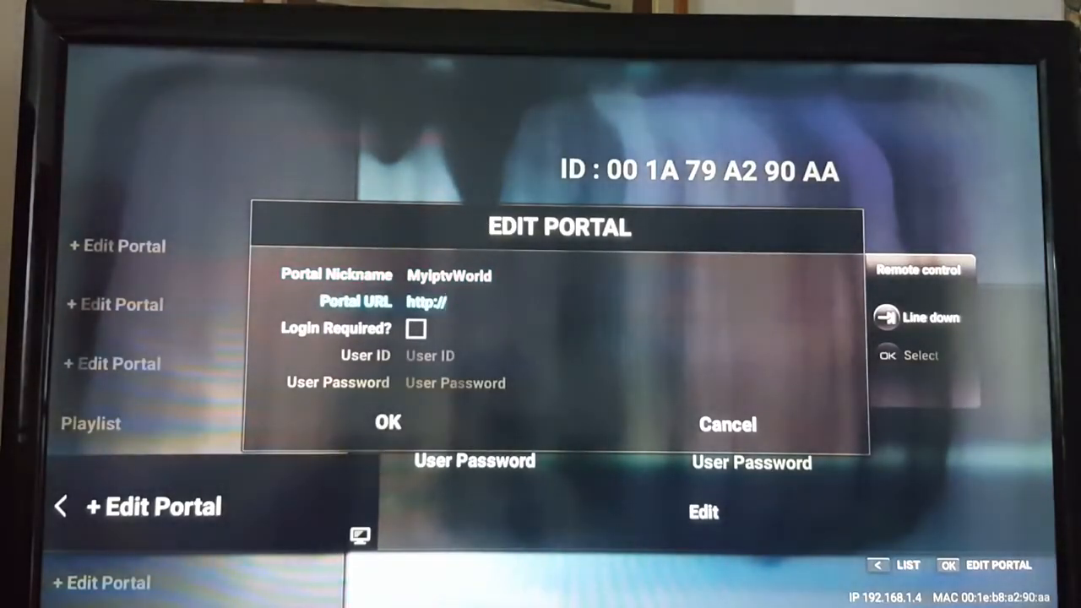